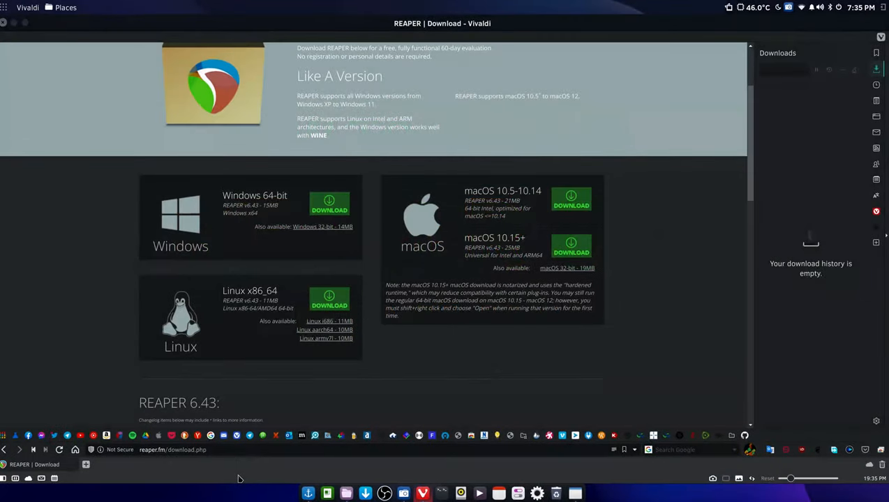
- Hide Vivaldi's empty download history panel so the REAPER download page fills the window
click(876, 68)
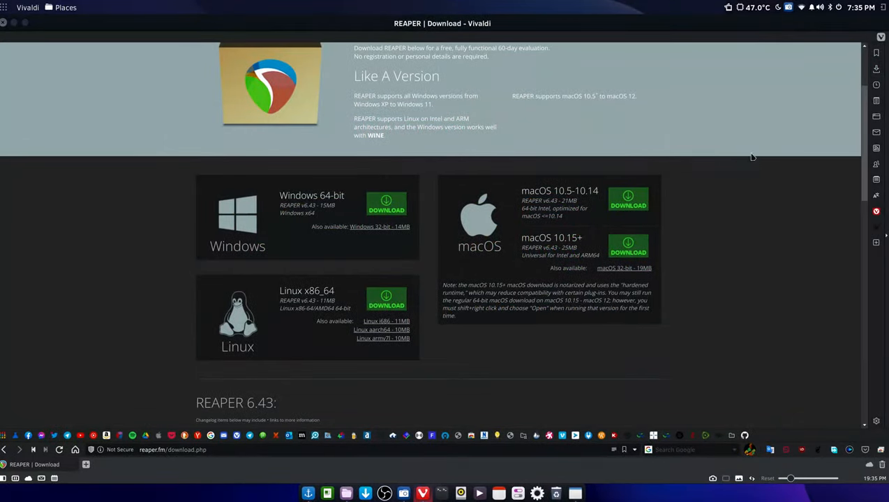
mouse_move(705, 250)
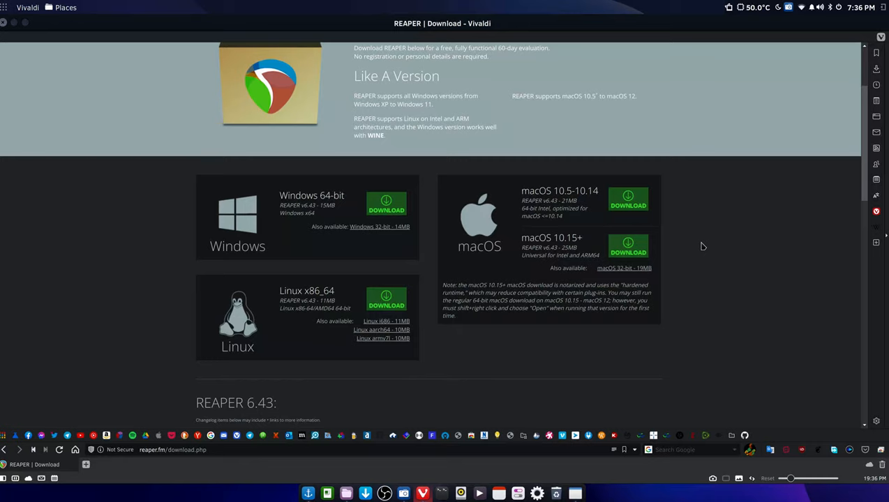
mouse_move(676, 239)
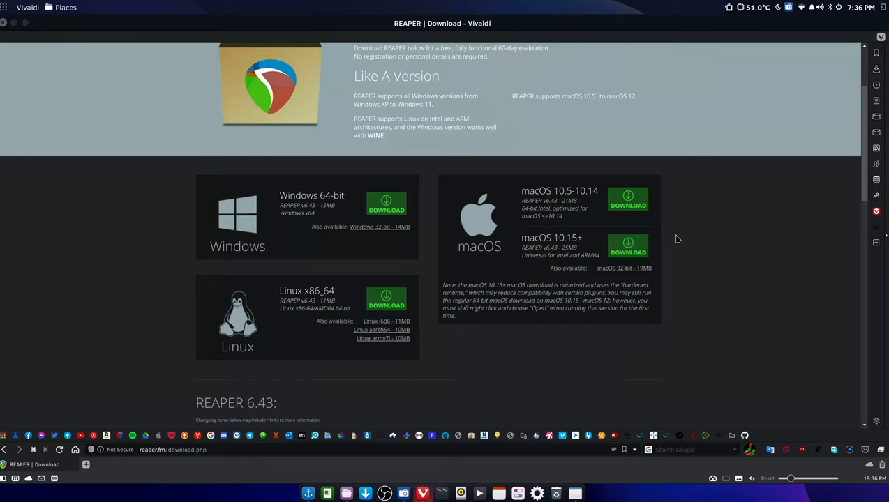
mouse_move(485, 349)
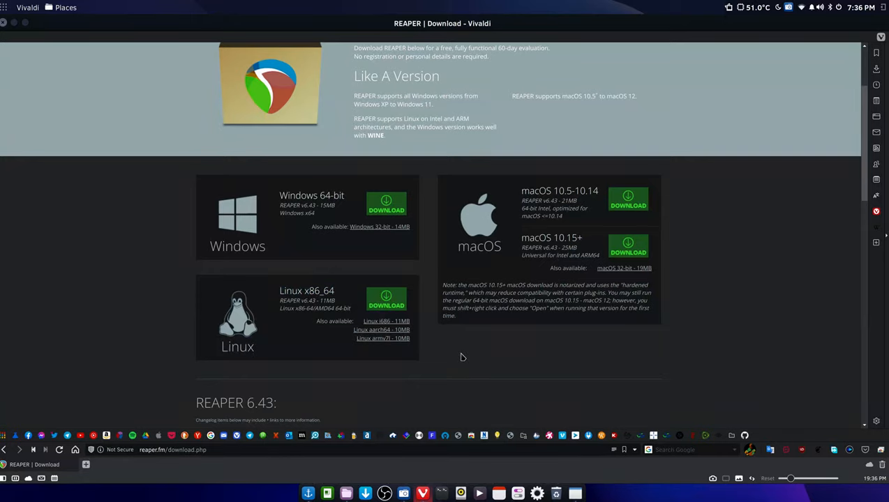
mouse_move(457, 349)
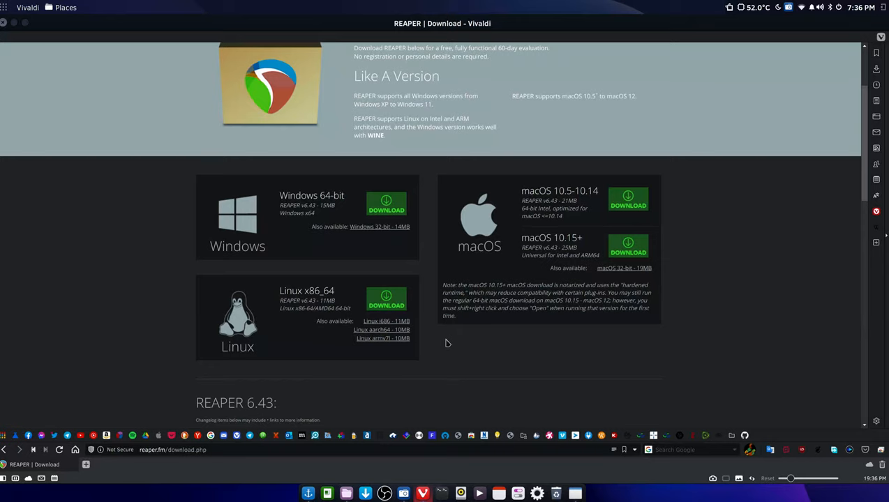
mouse_move(385, 321)
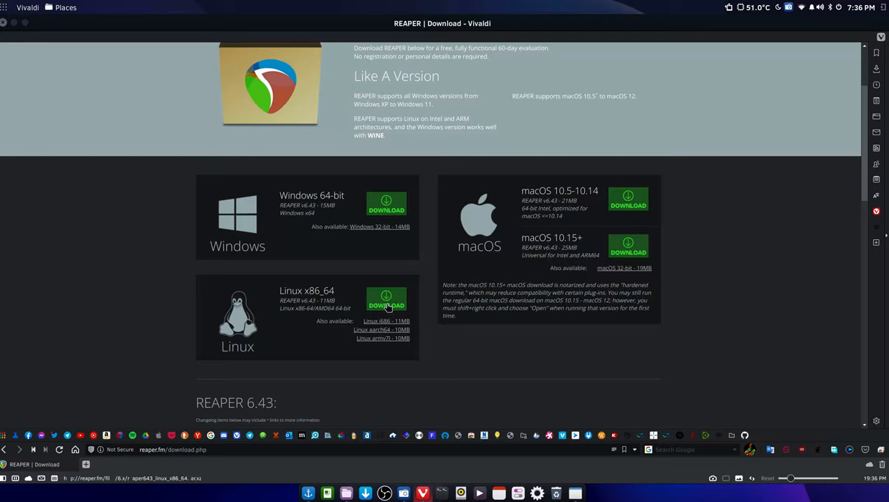
mouse_move(439, 340)
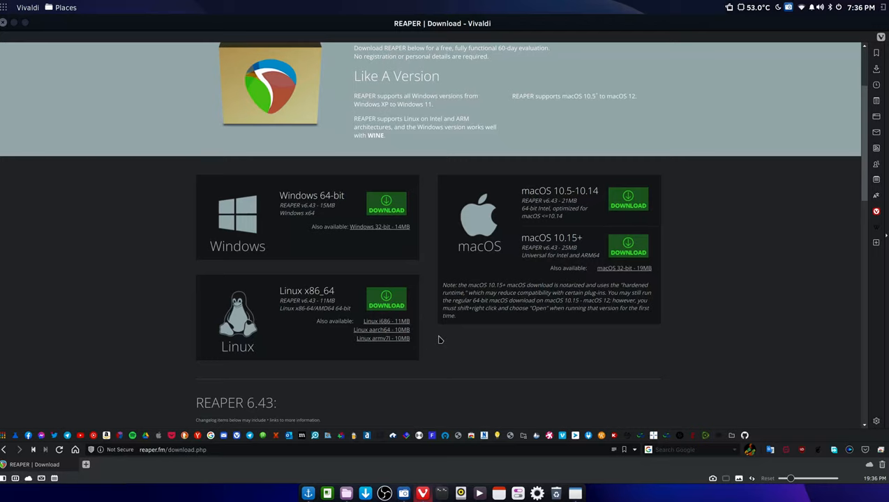
mouse_move(381, 329)
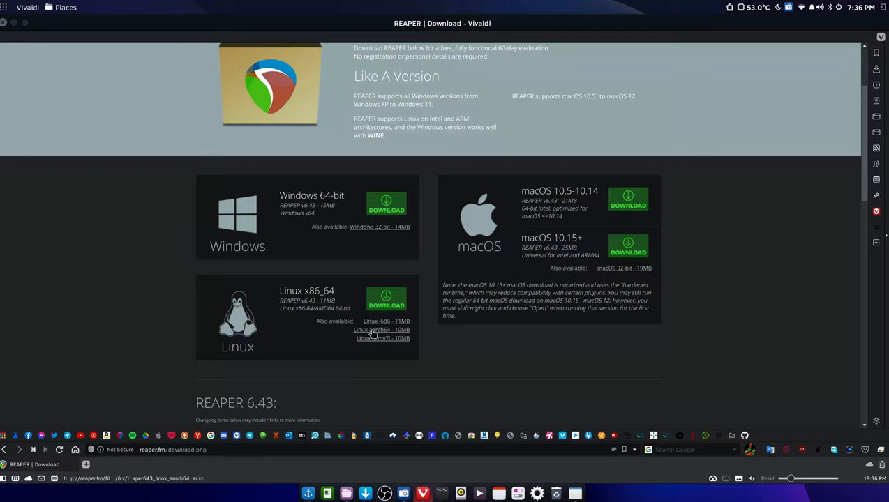
mouse_move(415, 333)
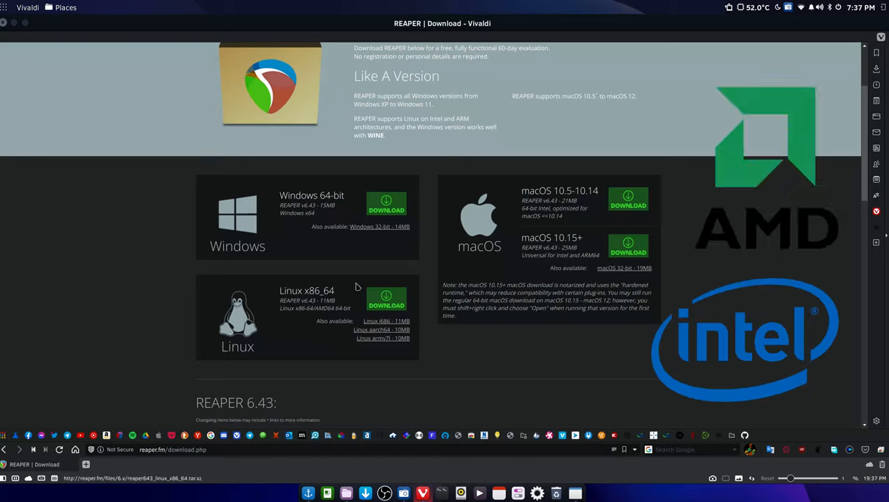
mouse_move(383, 262)
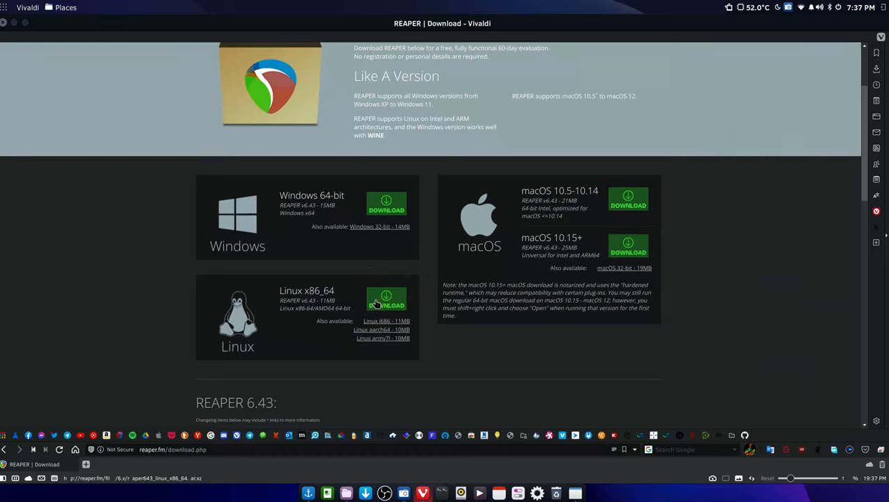
mouse_move(386, 300)
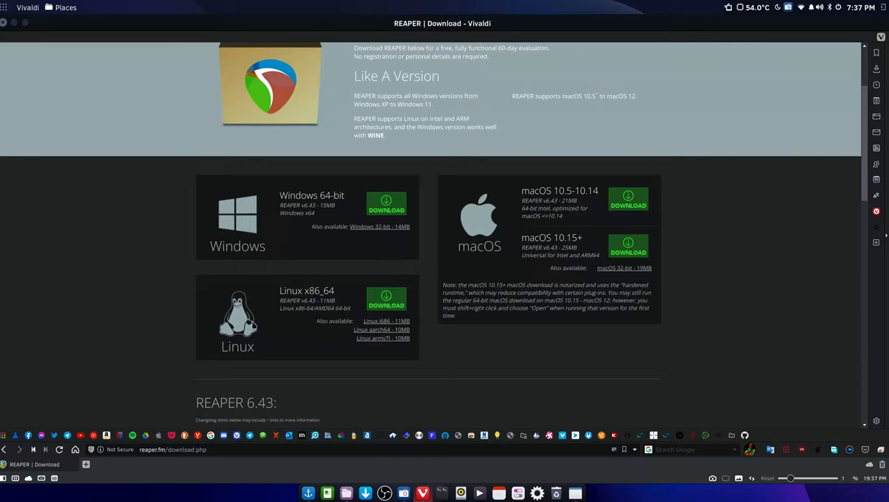
- Open the Downloads folder in Files and run neofetch in Tilix
click(346, 493)
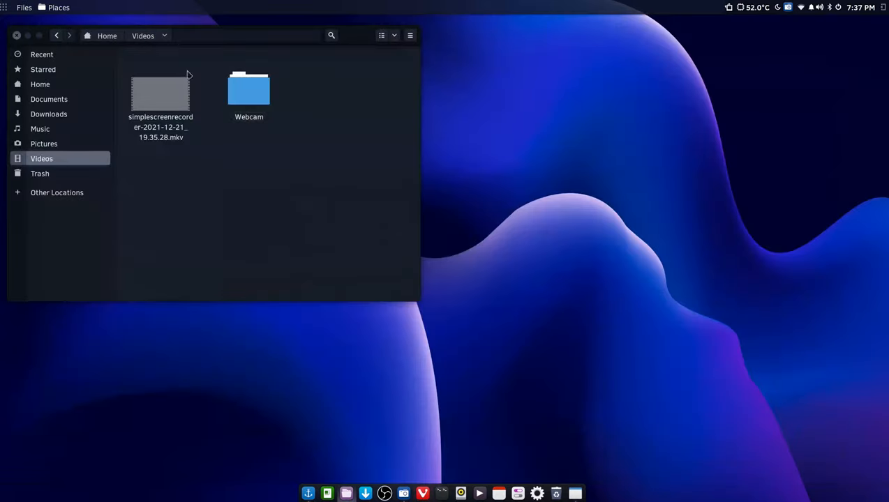
click(48, 113)
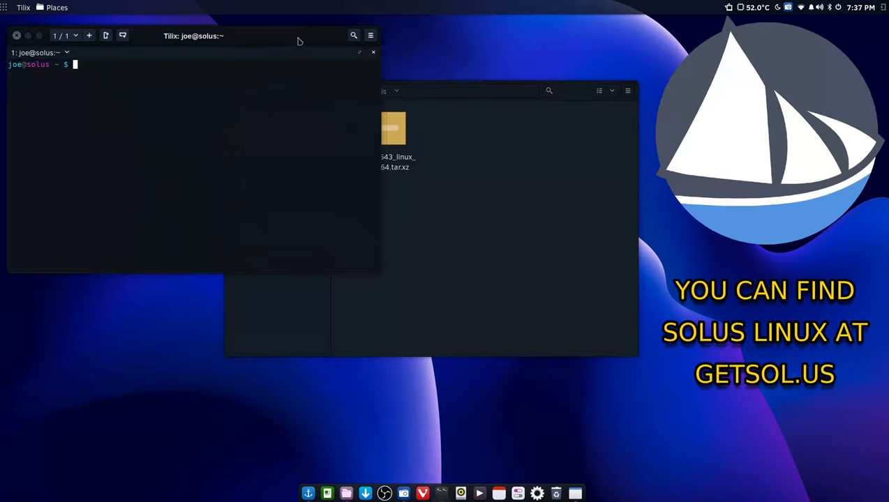
mouse_move(255, 77)
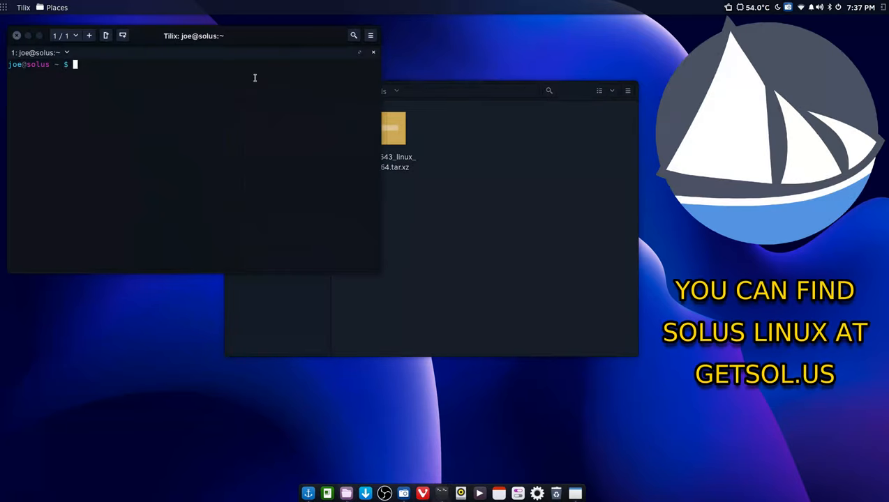
text(neofetch)
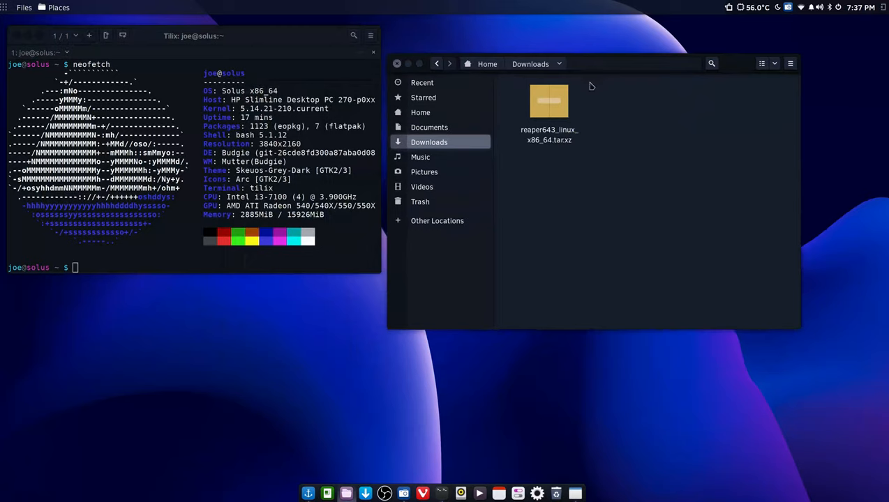
- Extract the REAPER tar.xz here and open the inner reaper_linux_x86_64 folder
right_click(549, 101)
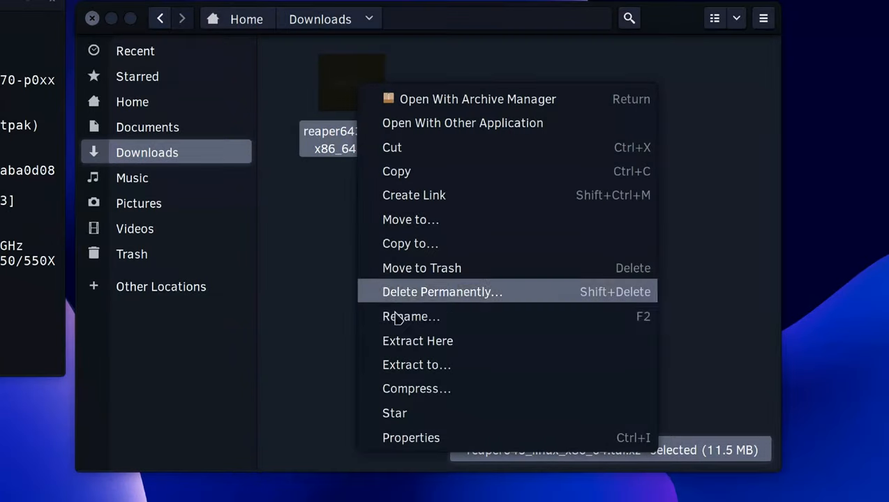
mouse_move(417, 341)
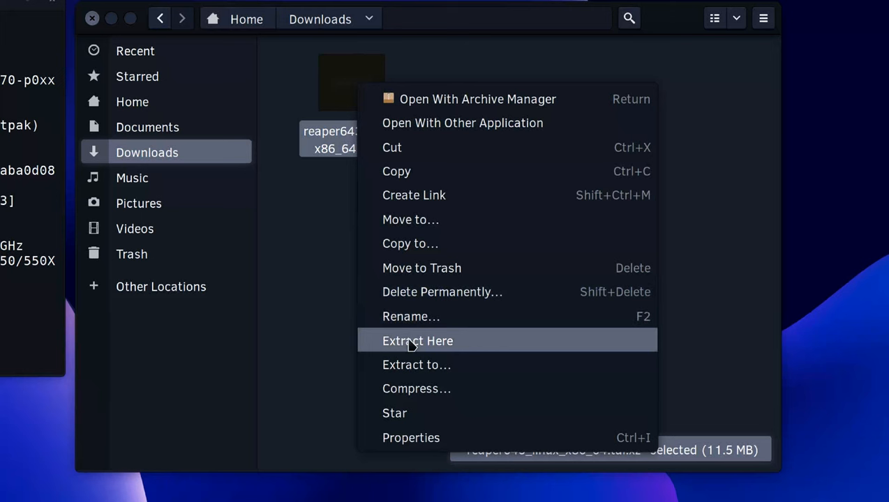
click(417, 340)
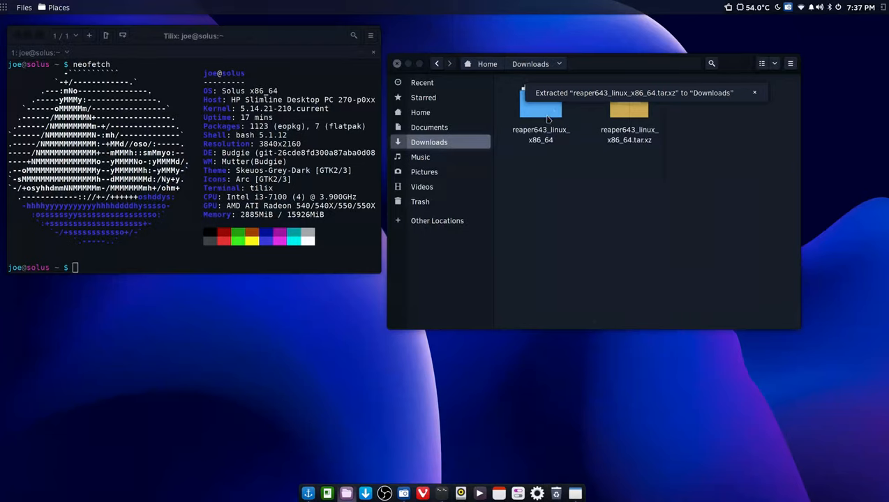
click(754, 92)
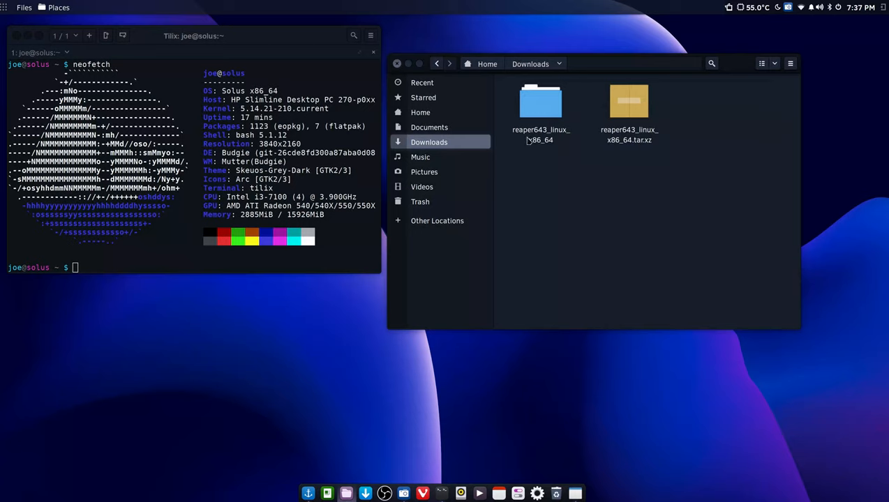
mouse_move(550, 137)
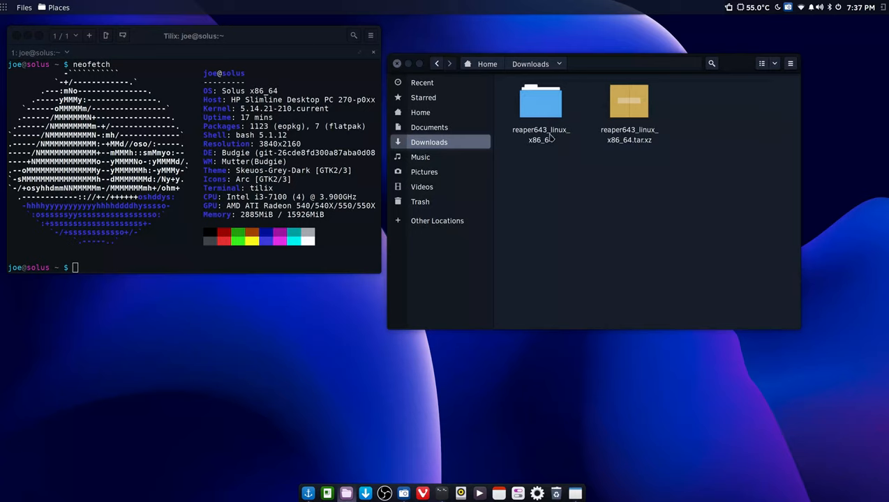
mouse_move(542, 148)
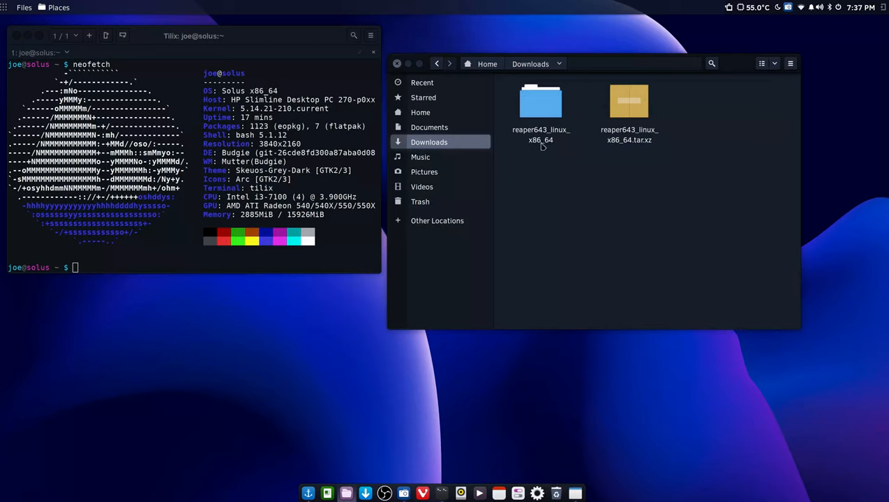
double_click(540, 102)
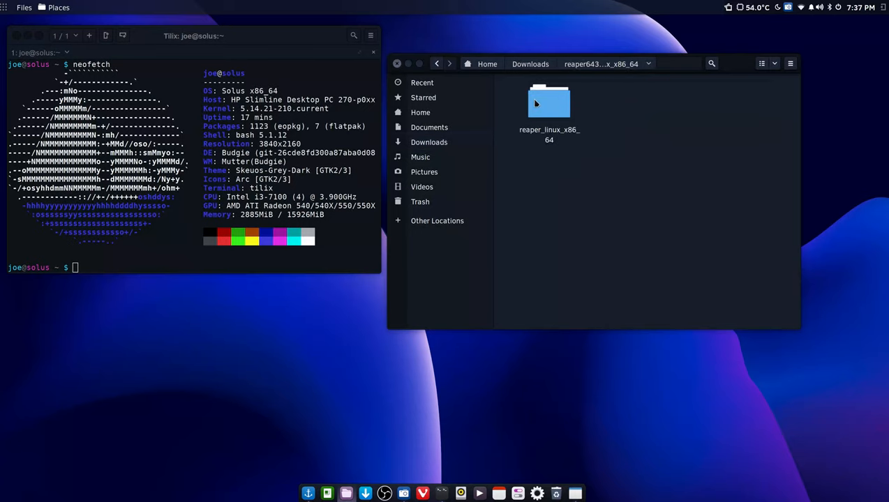
double_click(549, 105)
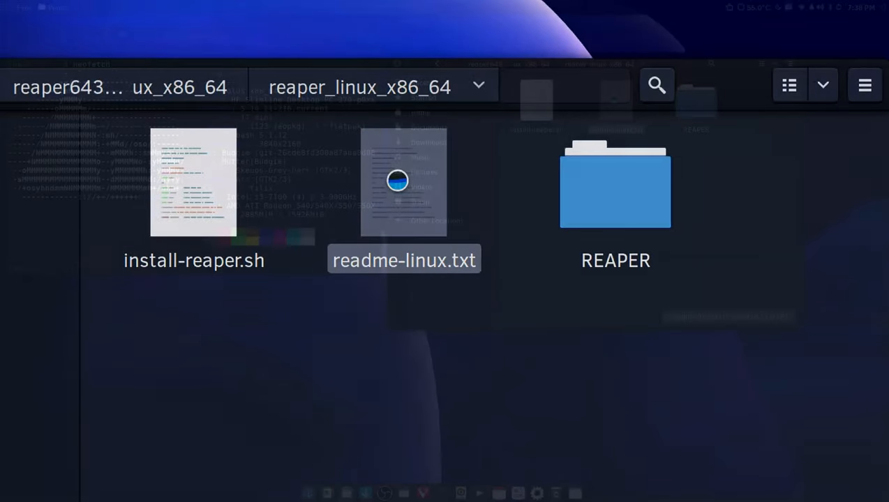
- Read readme-linux.txt and select the Requirements and optional dependencies (JACK through MP3) lines
double_click(403, 181)
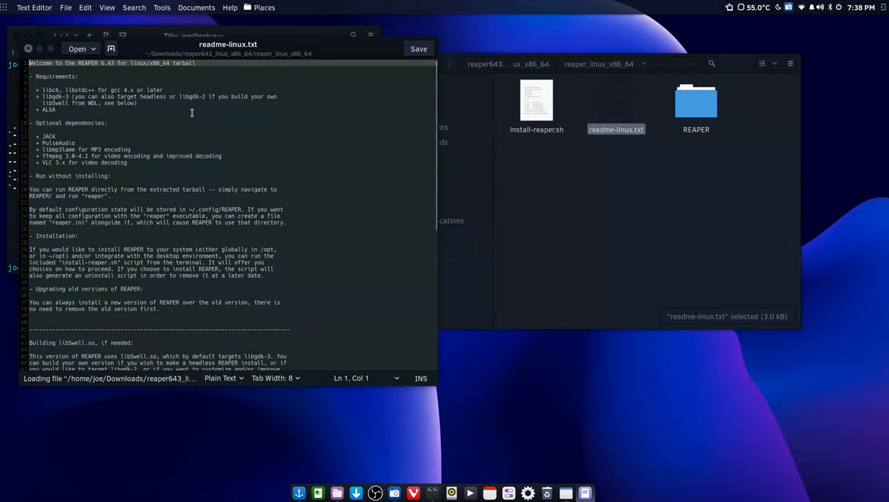
scroll(down, 3)
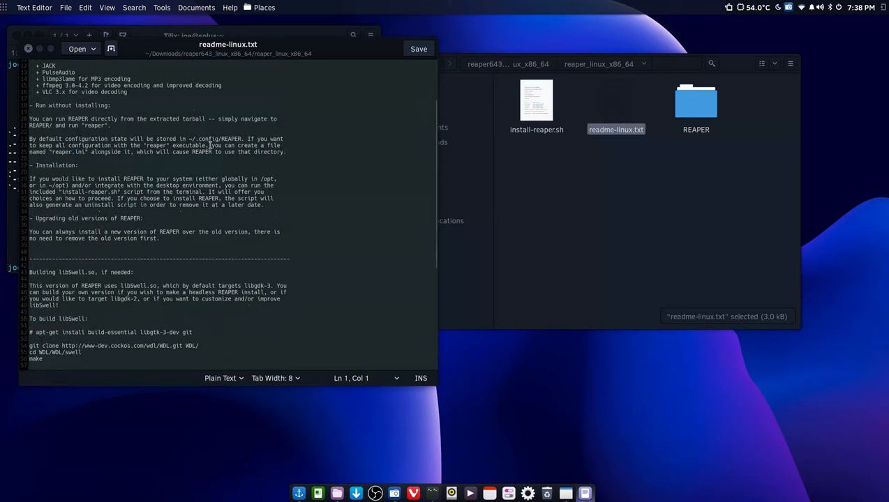
scroll(down, 3)
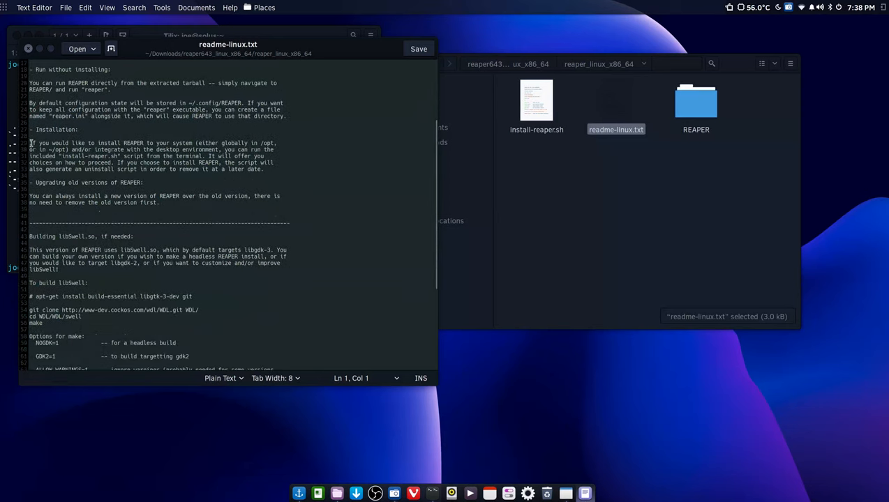
scroll(up, 3)
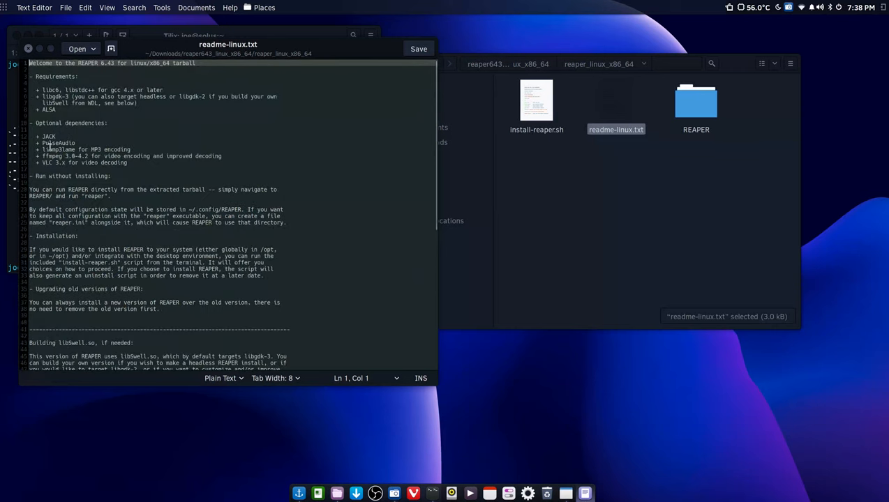
scroll(down, 3)
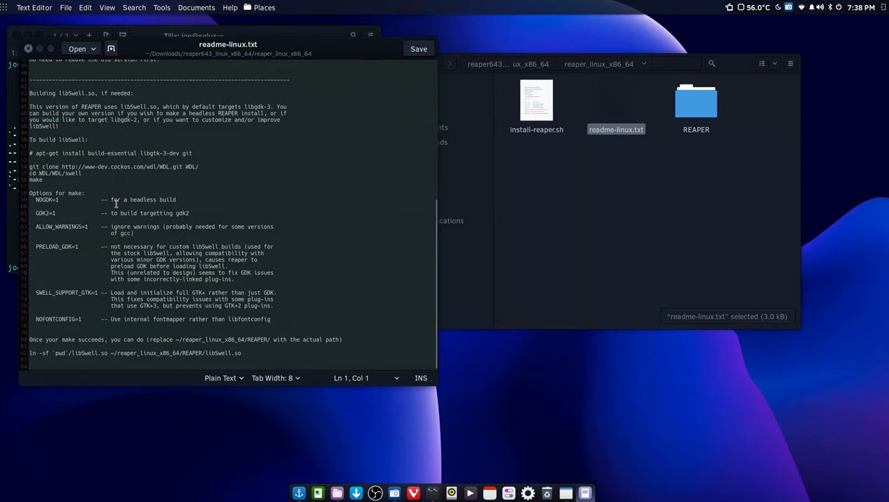
scroll(up, 3)
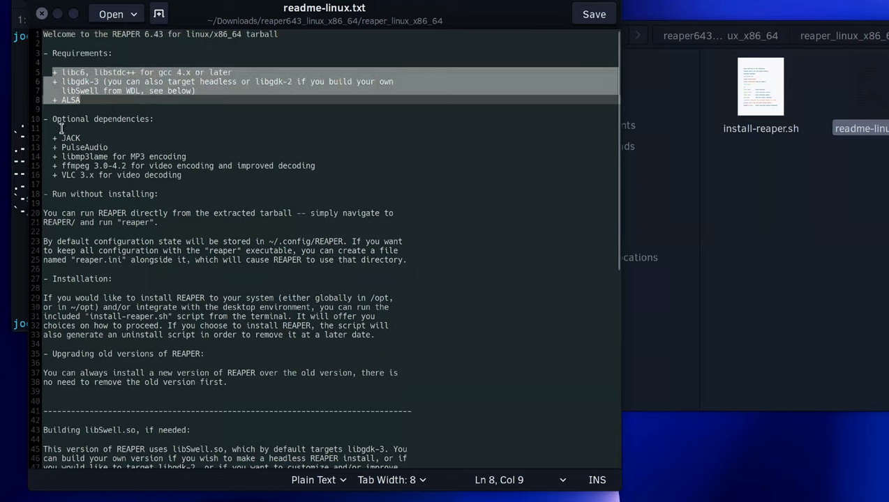
click(91, 138)
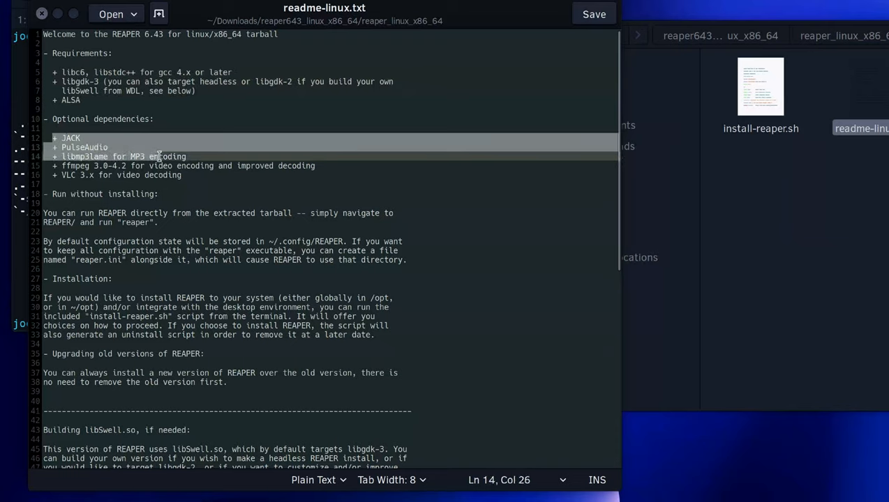
click(205, 165)
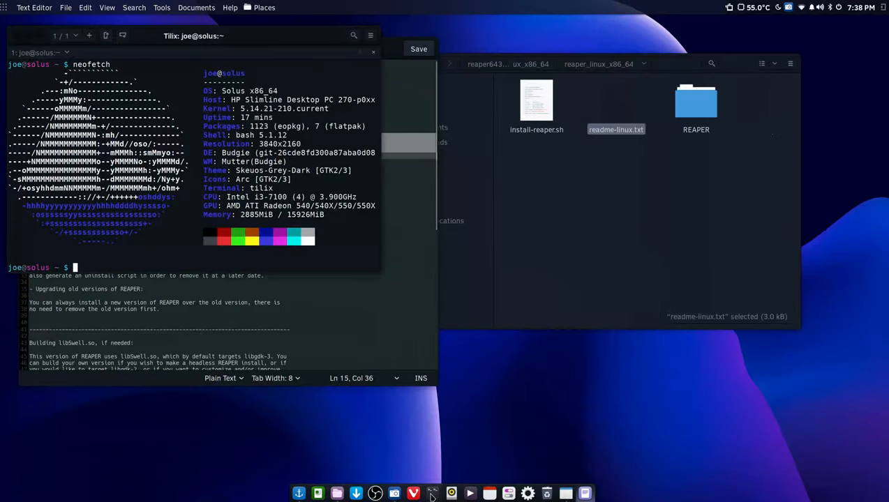
- Enter 'ffmp' in the Tilix terminal, then close the readme document
click(176, 247)
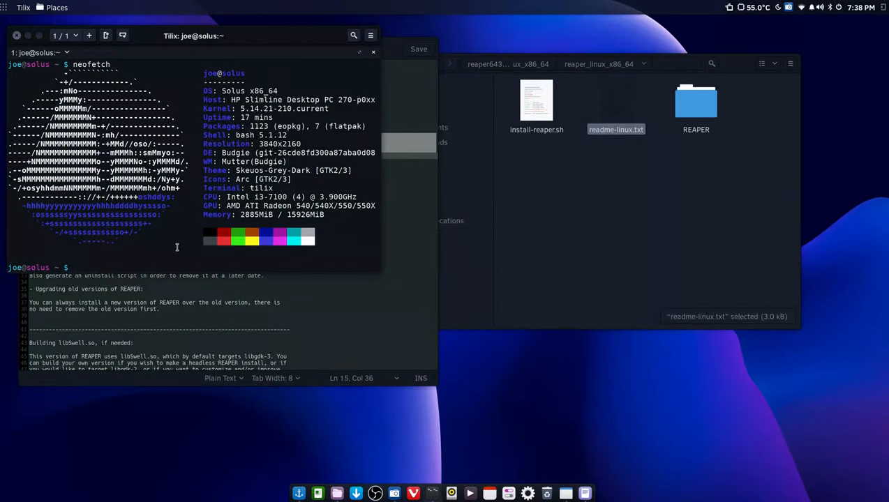
text(ffmp)
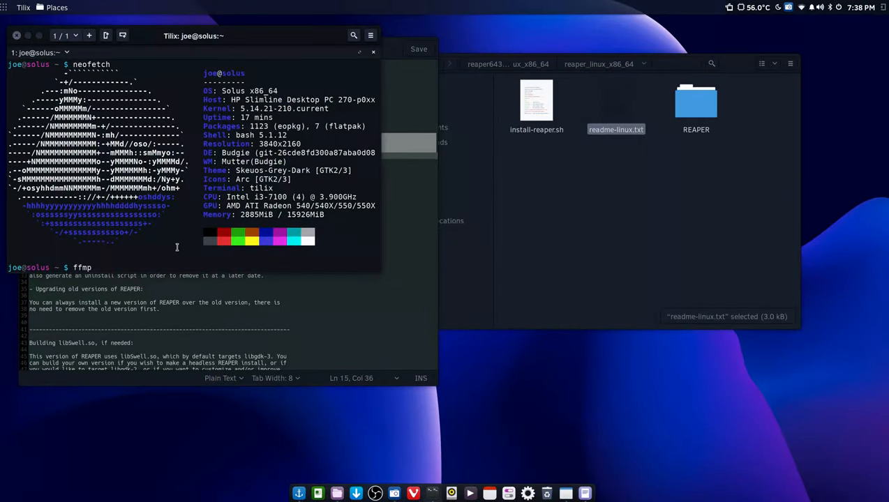
key(Return)
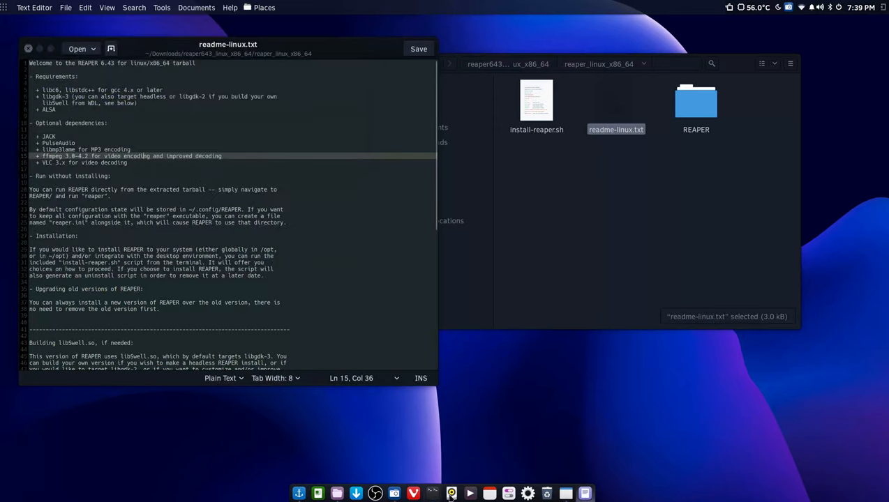
click(451, 493)
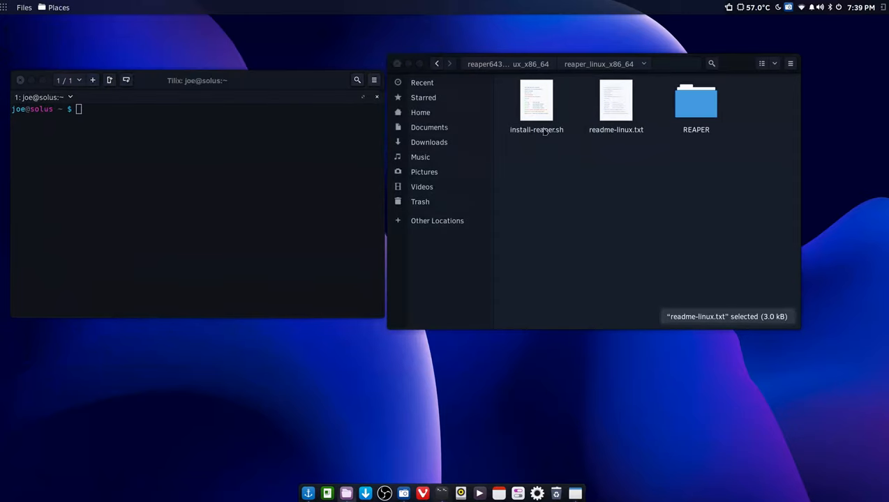
- Drag install-reaper.sh into the terminal and run the install script
click(536, 105)
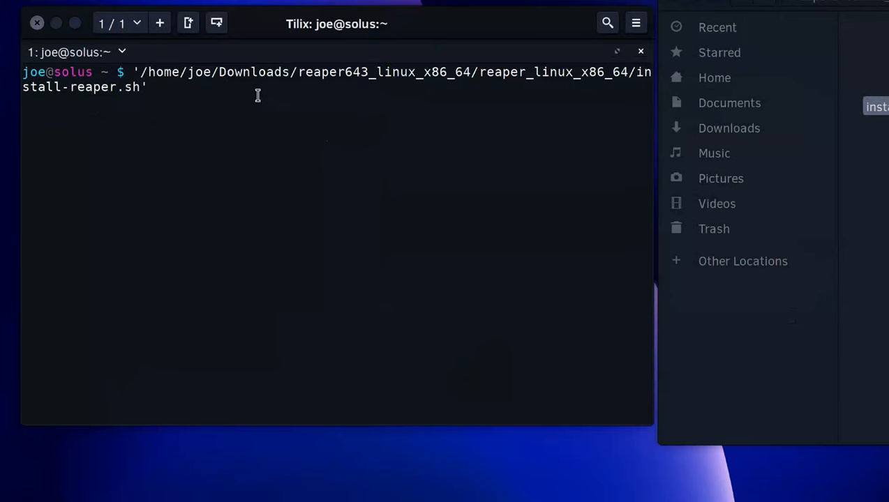
key(Return)
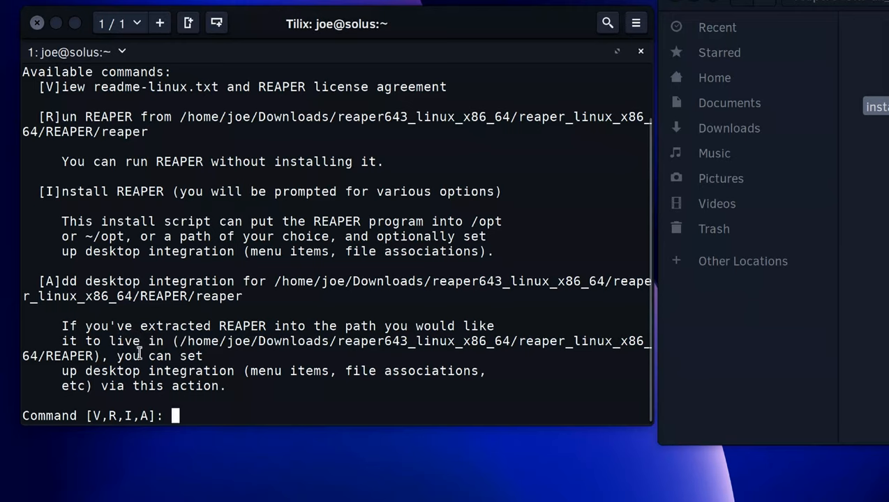
mouse_move(224, 366)
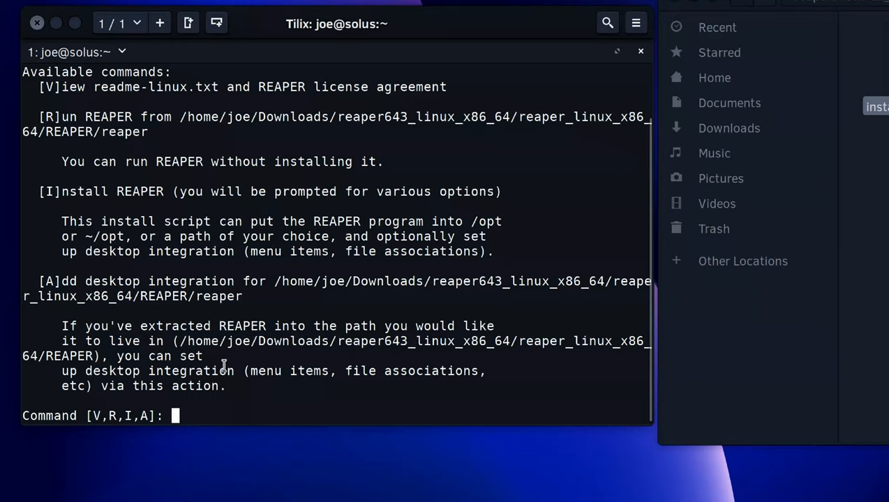
mouse_move(142, 382)
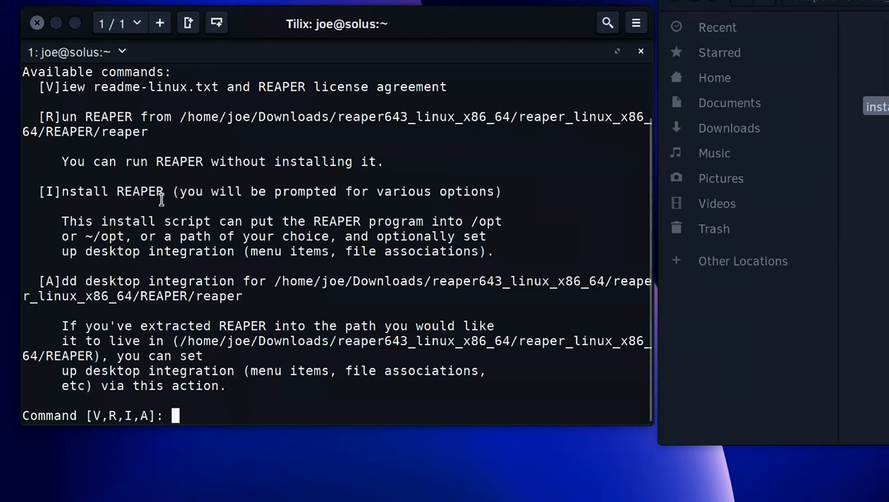
mouse_move(136, 198)
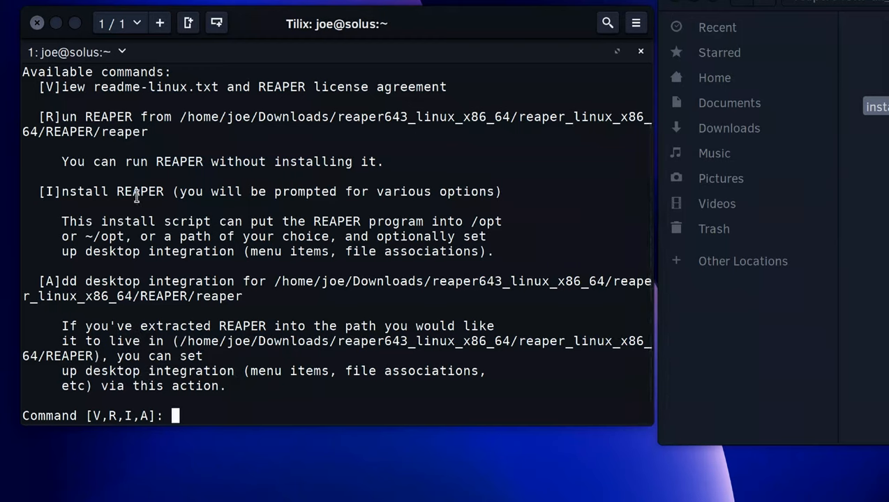
- Choose the Install option 'I' at the script's Command prompt
text(I)
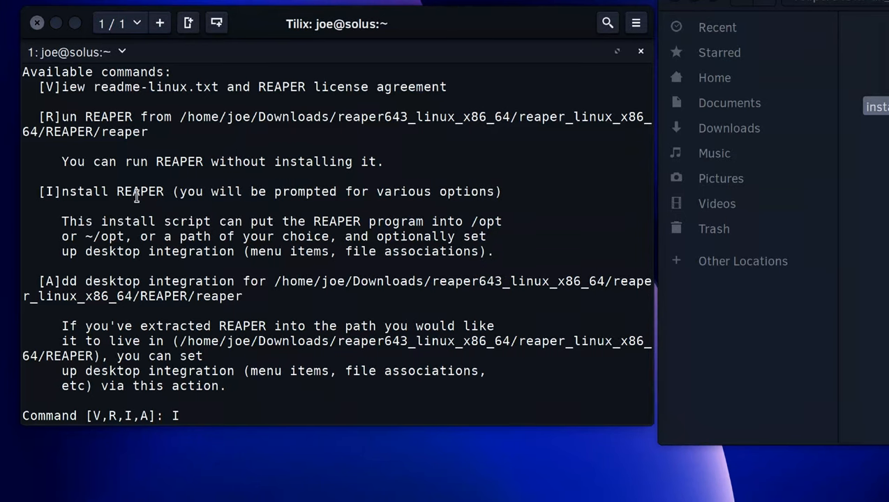
key(Return)
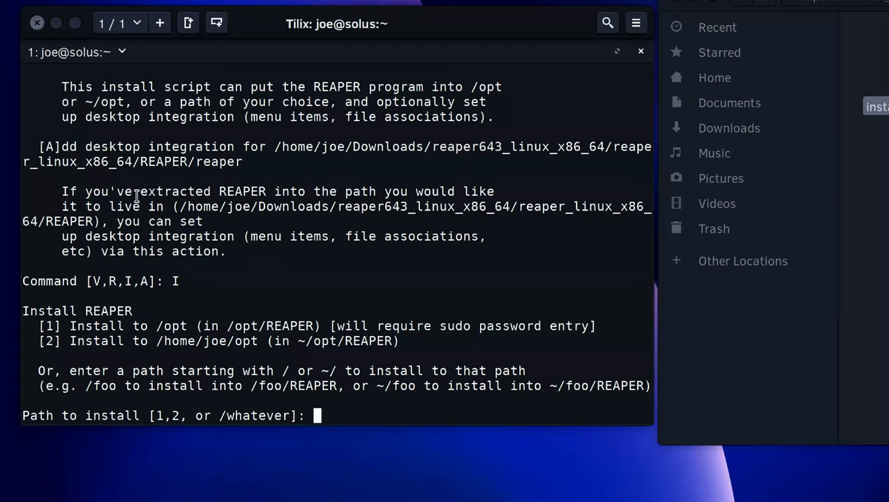
- Pick option 2 (/home/joe/opt) and answer y to desktop integration and proceeding
text(2)
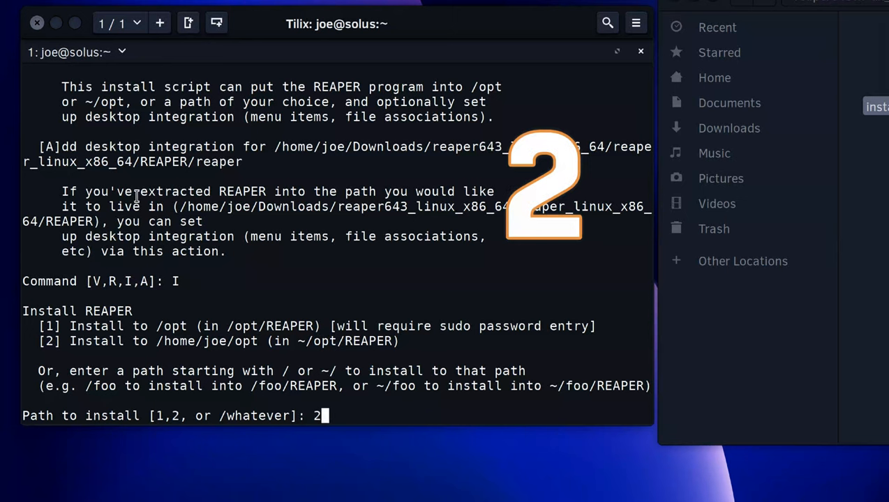
key(Return)
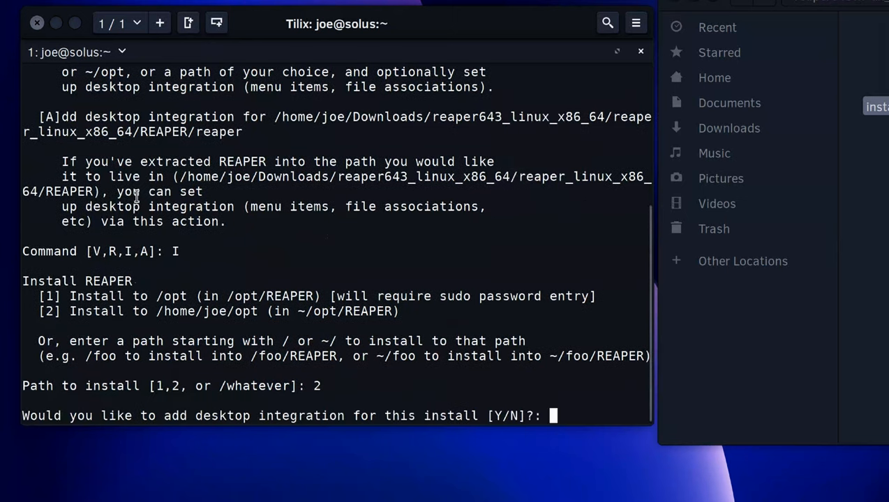
text(Y)
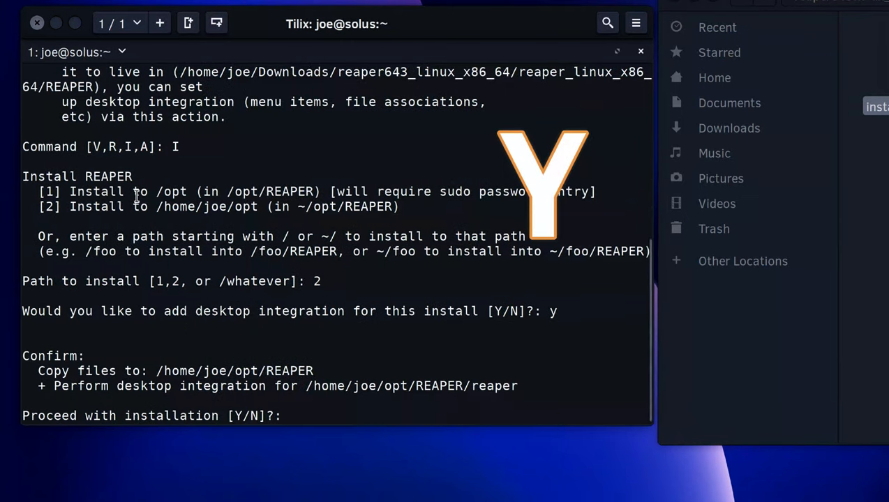
text(y)
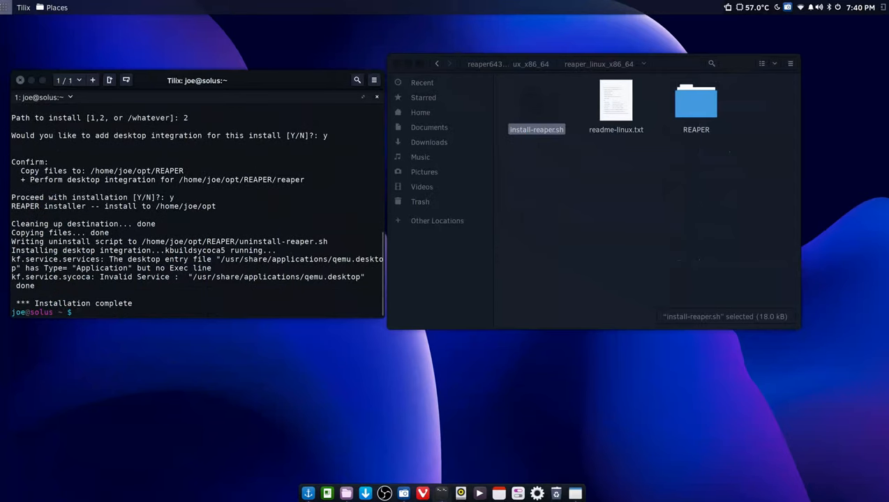
- Launch REAPER from the Budgie Menu's applications list
click(23, 7)
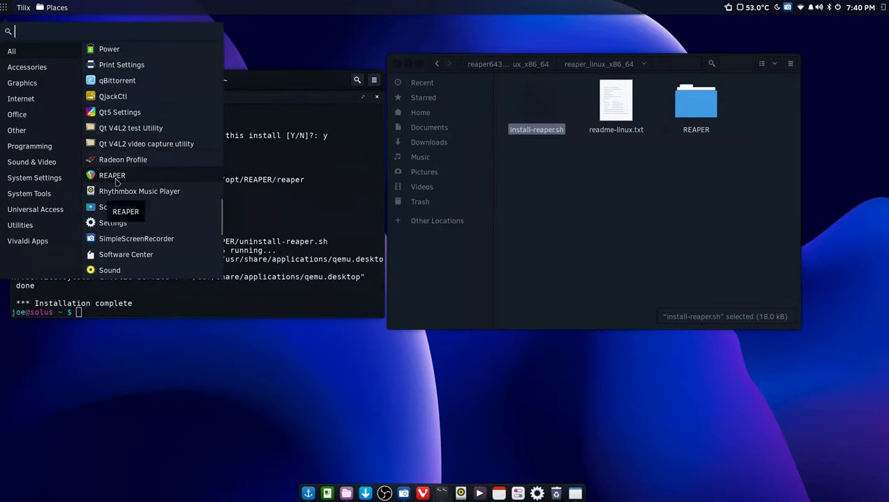
click(112, 175)
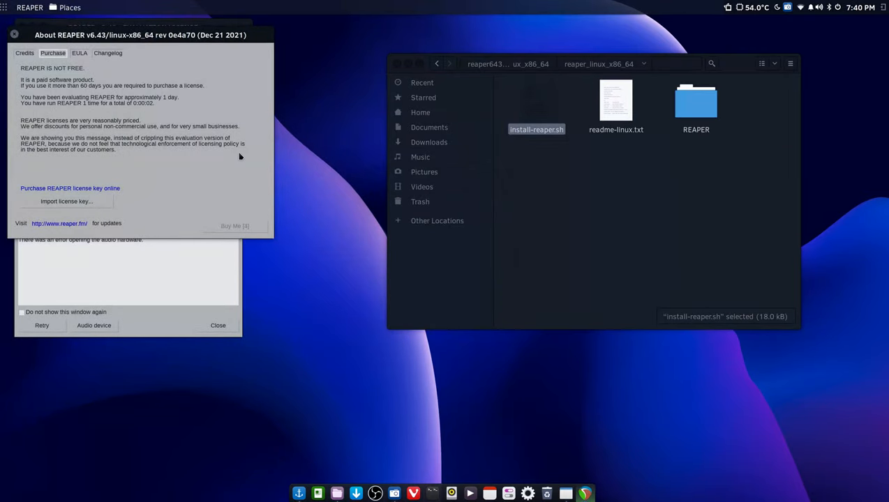
- Set the audio system to ALSA with X18/XR18 USB-Audio input and output, then close Preferences
drag(139, 34, 430, 83)
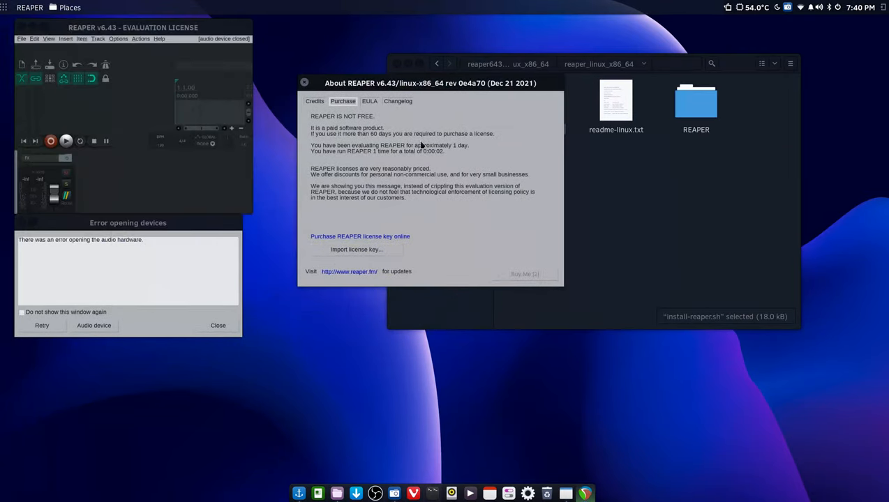
click(94, 325)
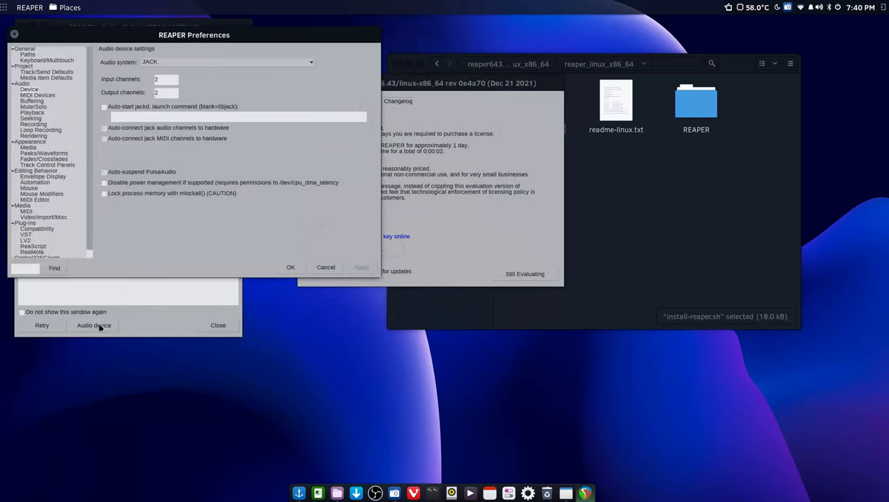
click(226, 61)
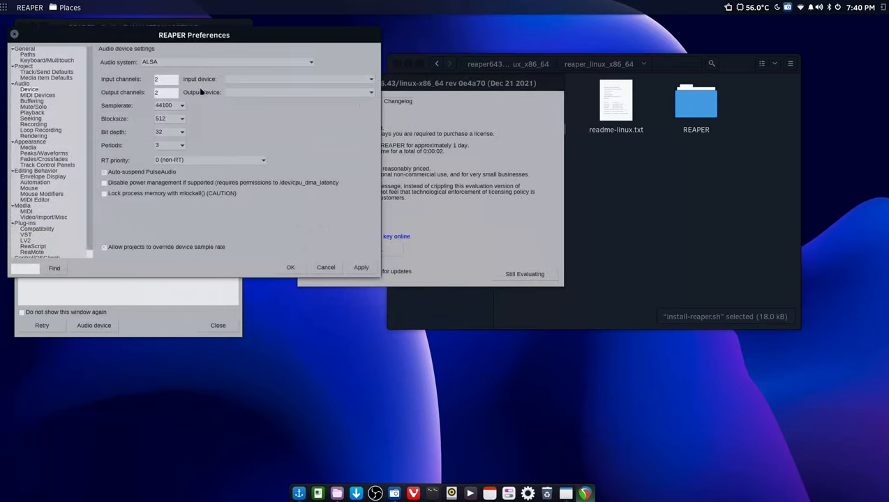
click(370, 92)
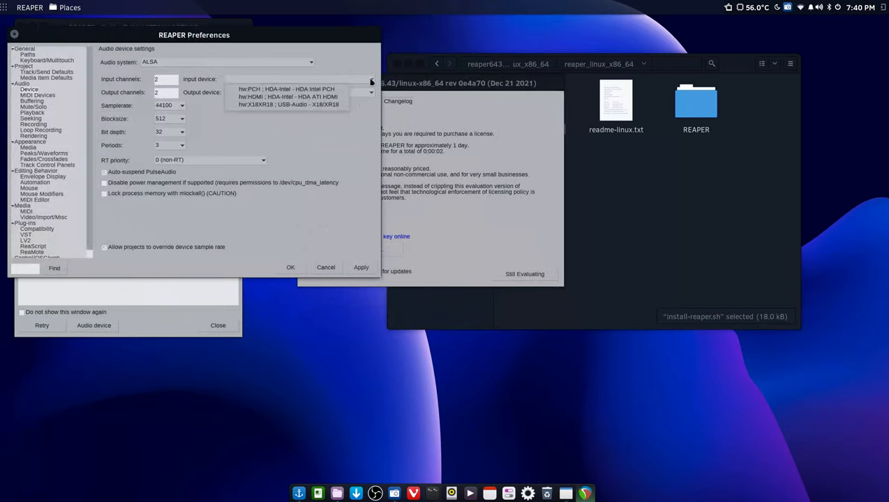
mouse_move(289, 105)
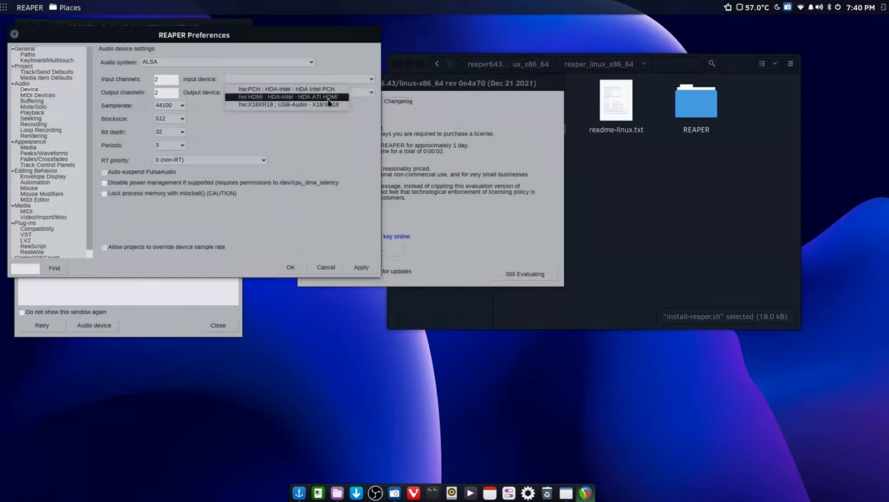
click(288, 104)
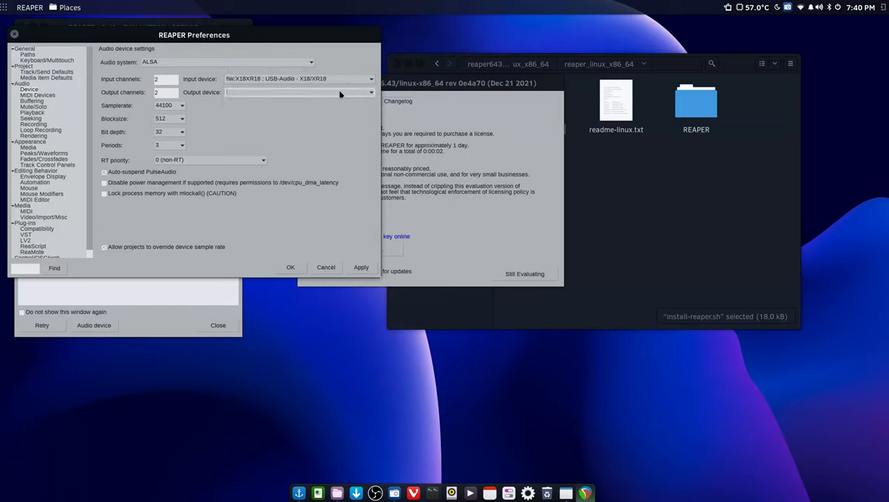
click(299, 92)
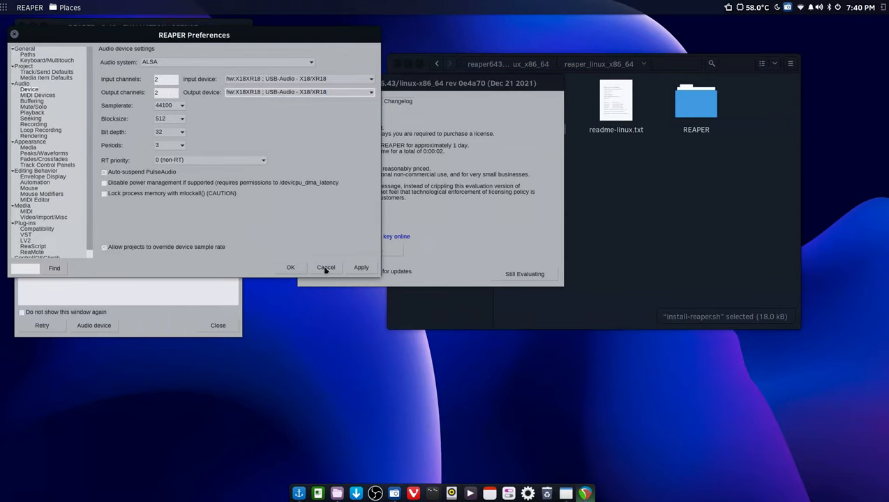
click(326, 267)
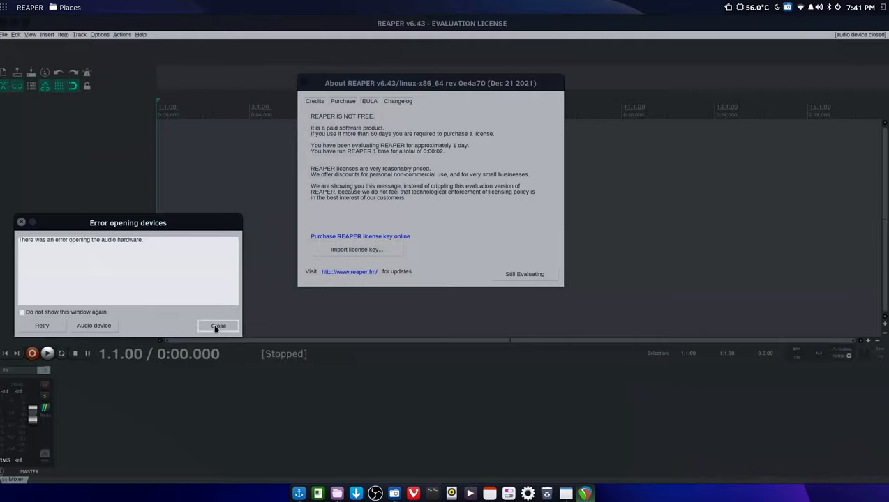
- Close the audio device error and quit REAPER, discarding the unsaved project
click(217, 326)
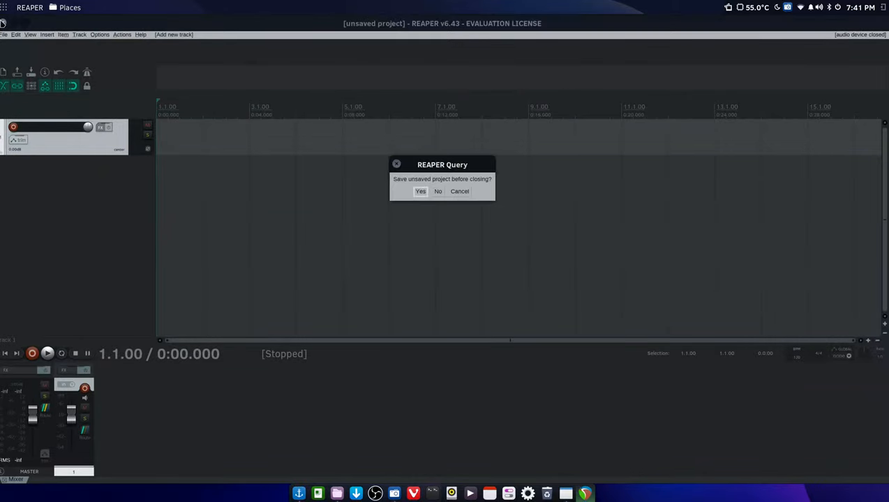
mouse_move(439, 194)
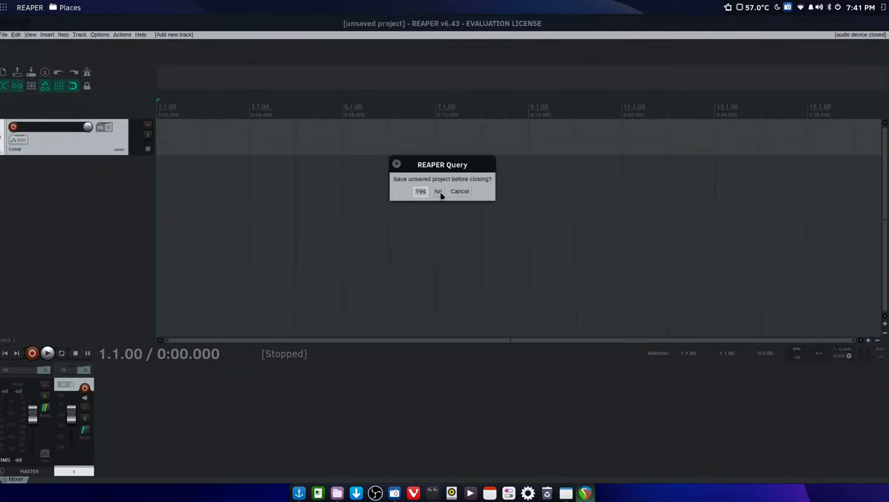
click(437, 191)
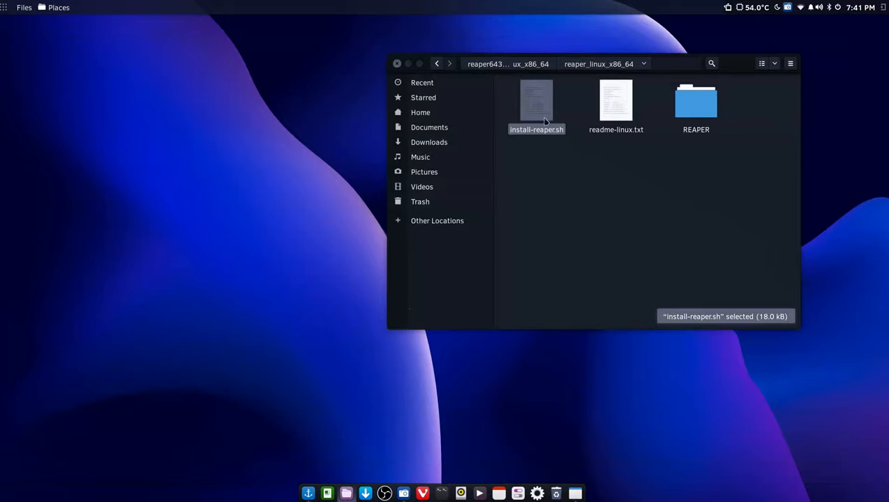
mouse_move(534, 222)
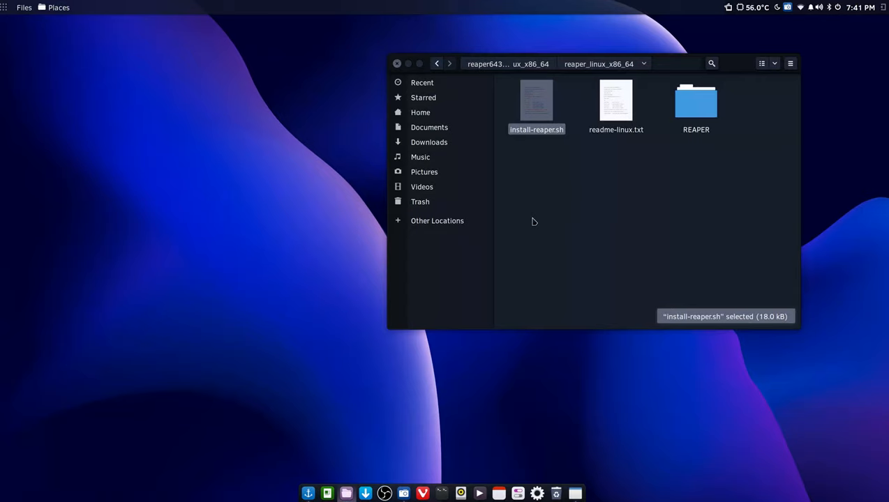
mouse_move(599, 176)
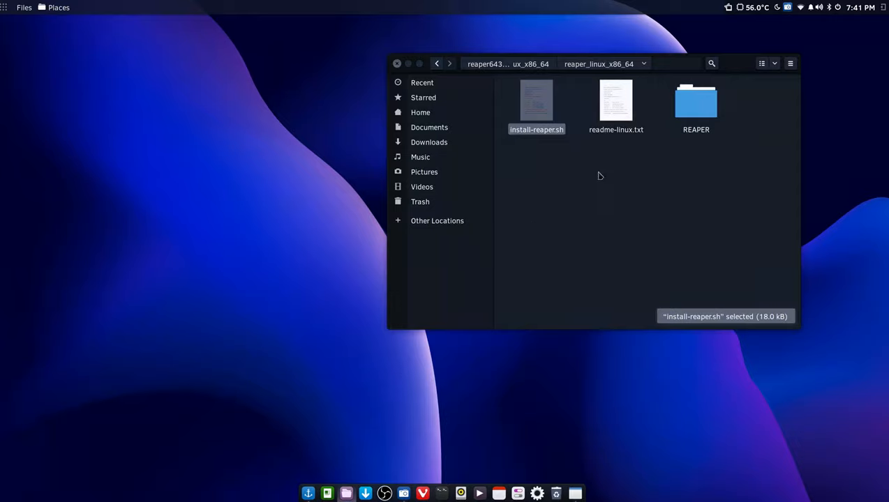